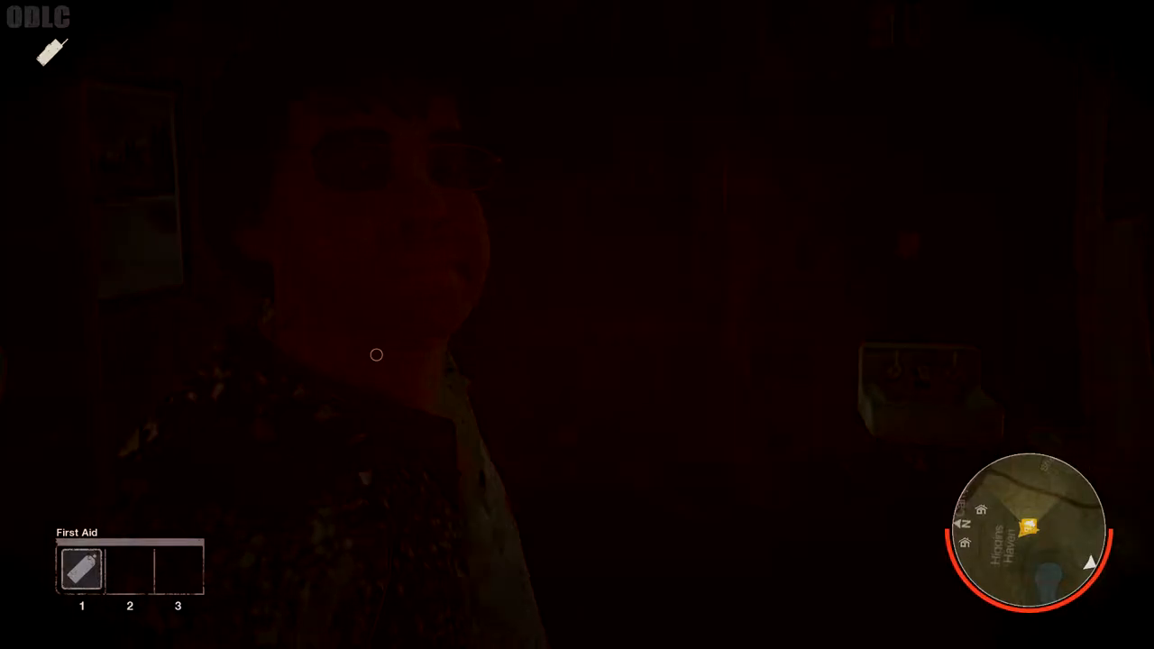
{"action": "mouse_move", "coordinate": [577, 325]}
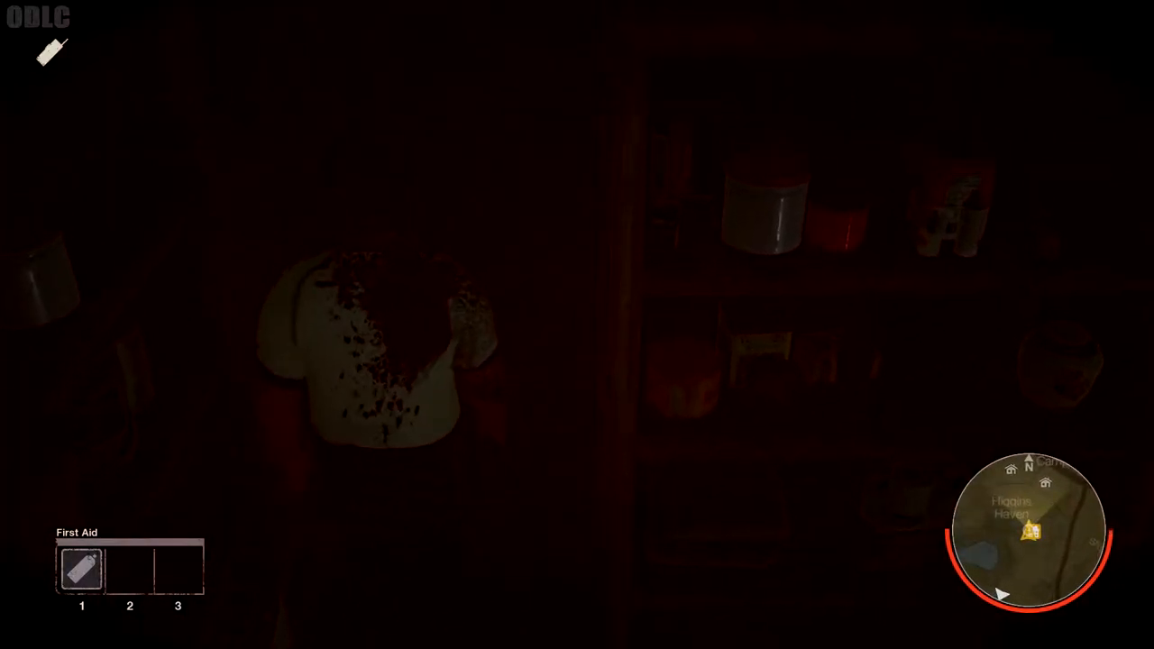
{"action": "mouse_move", "coordinate": [577, 324]}
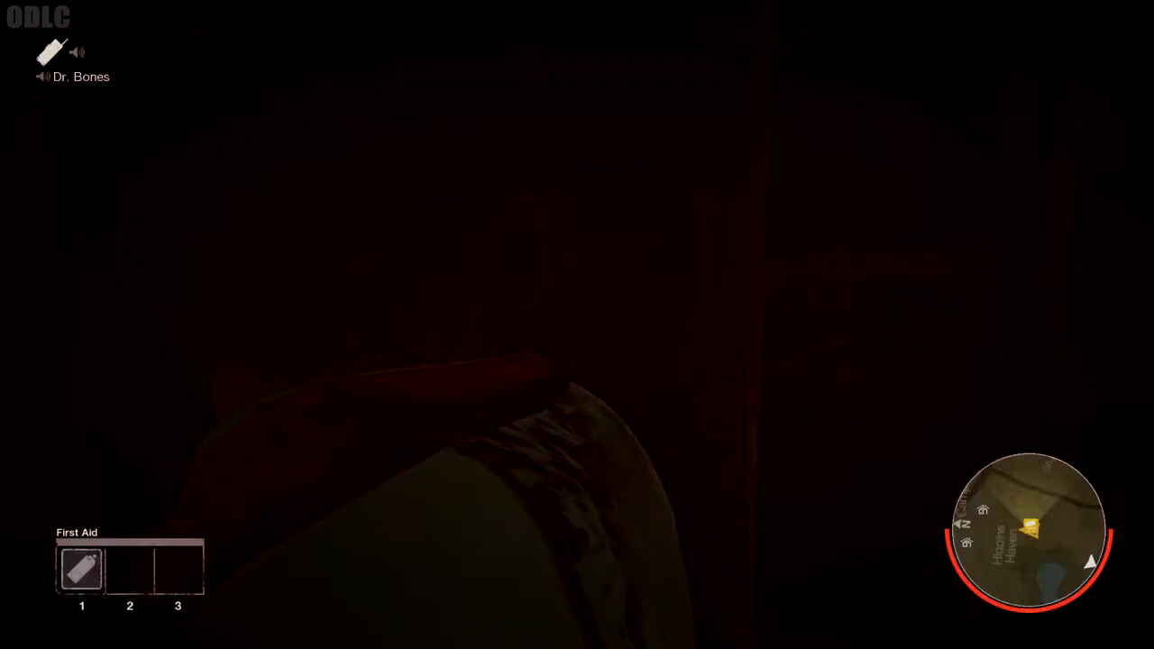
Check the objectives and map screen while hiding until the match summary appears
{"action": "key", "text": "Tab"}
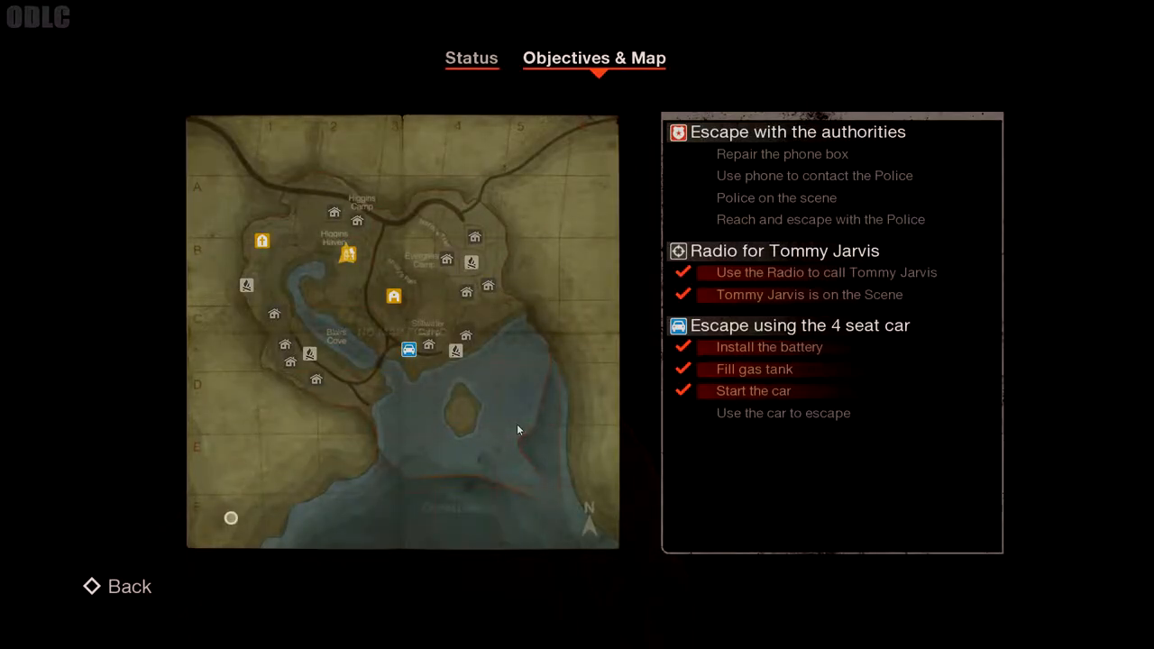
{"action": "left_click", "coordinate": [129, 586]}
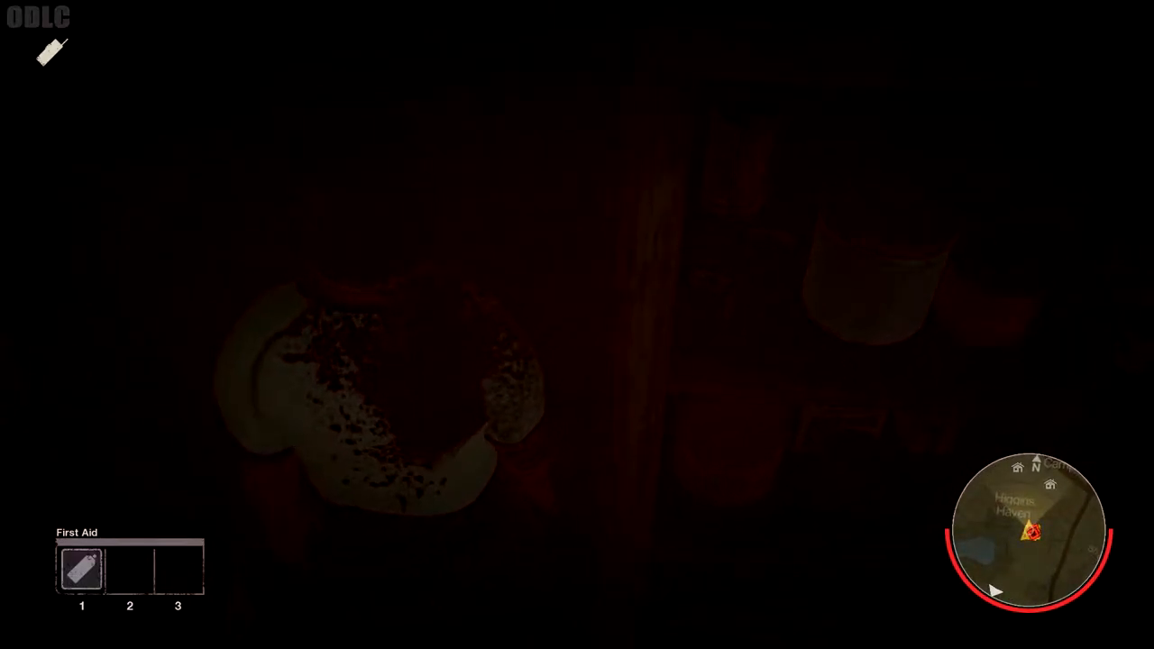
{"action": "mouse_move", "coordinate": [577, 325]}
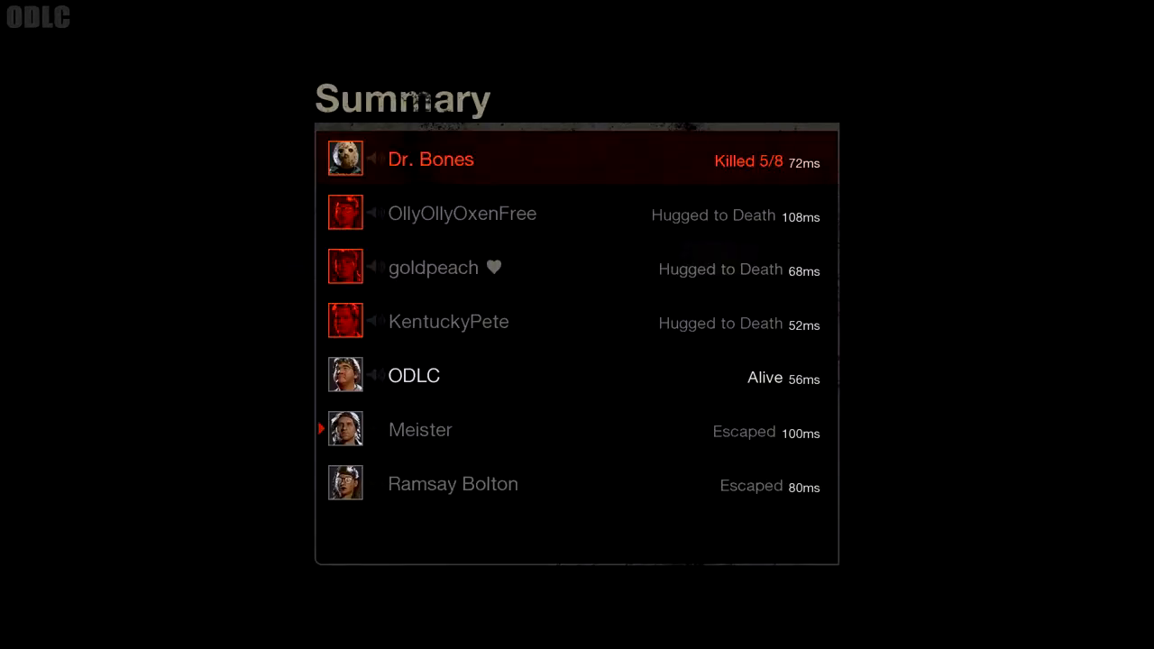
Switch from the Summary to the Objectives & Map screen showing Tommy Jarvis called and car started
{"action": "left_click", "coordinate": [594, 58]}
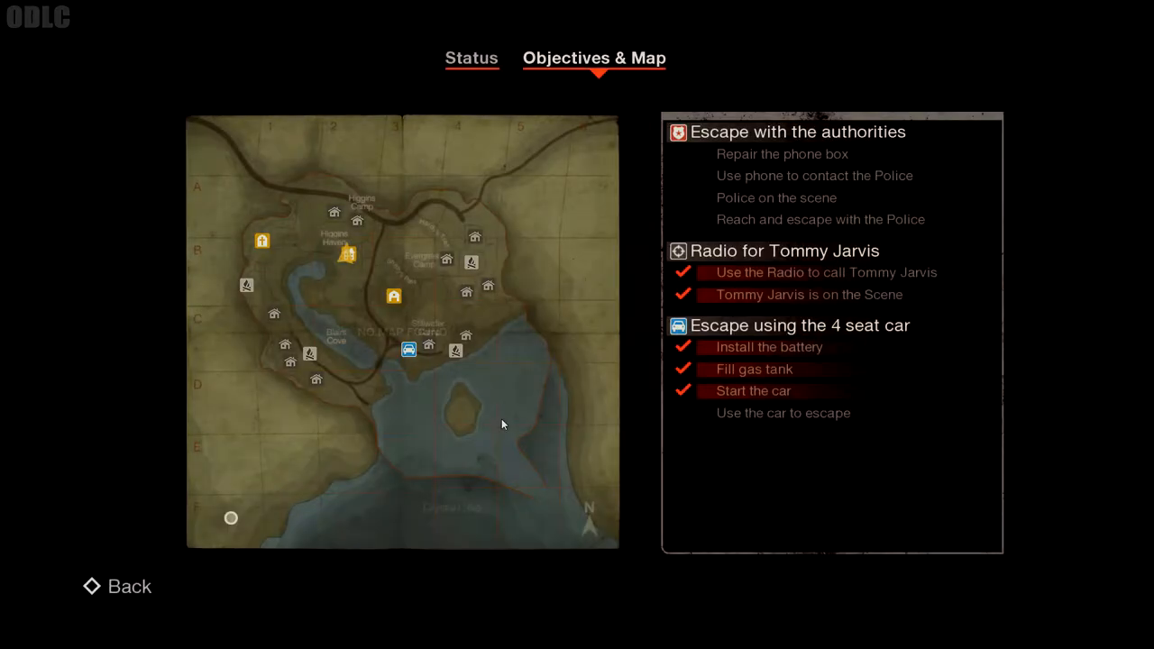
Return to the Summary screen listing ODLC alive and Dr. Bones with 5/8 kills
{"action": "left_click", "coordinate": [116, 586]}
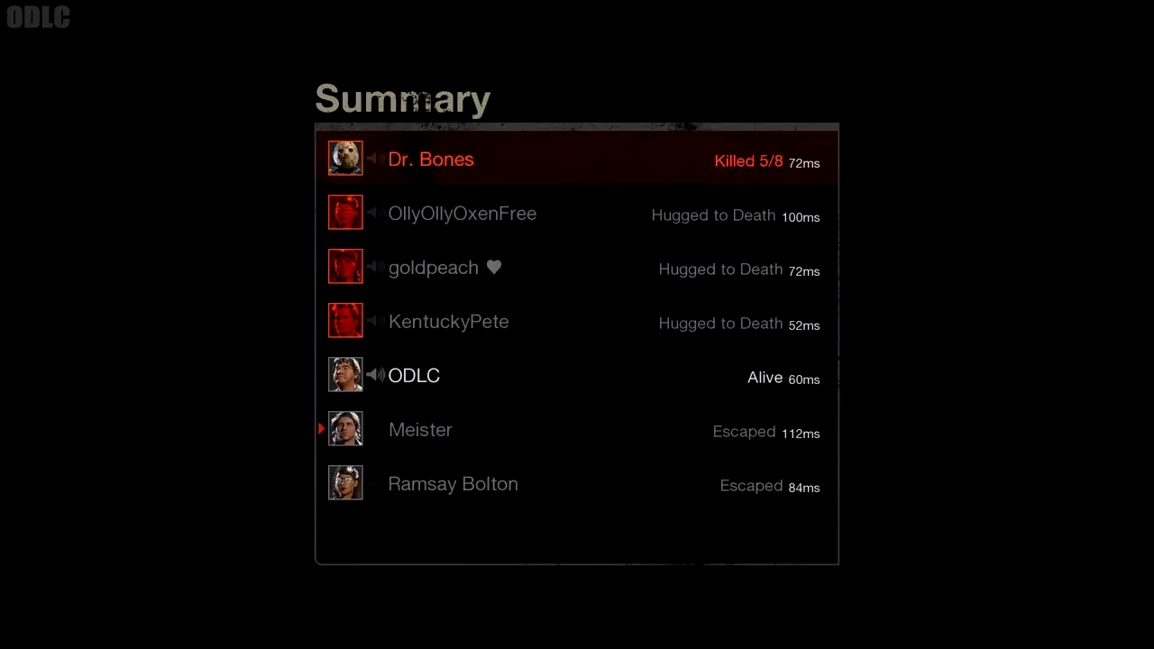
Switch back to the Objectives & Map screen once more
{"action": "left_click", "coordinate": [594, 58]}
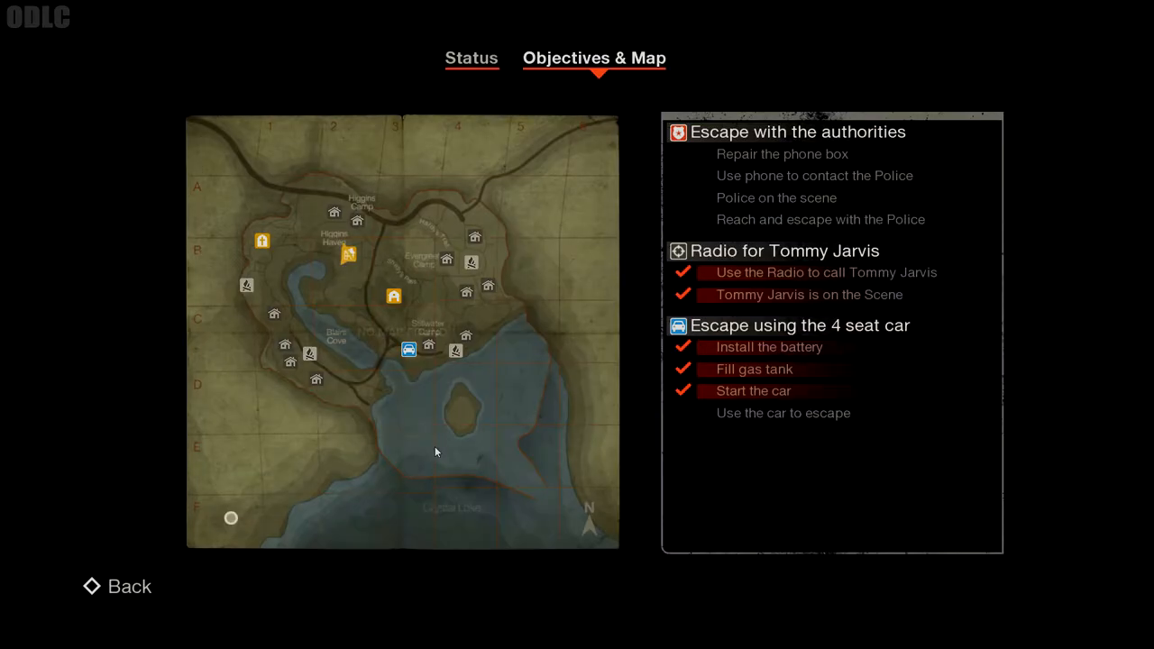